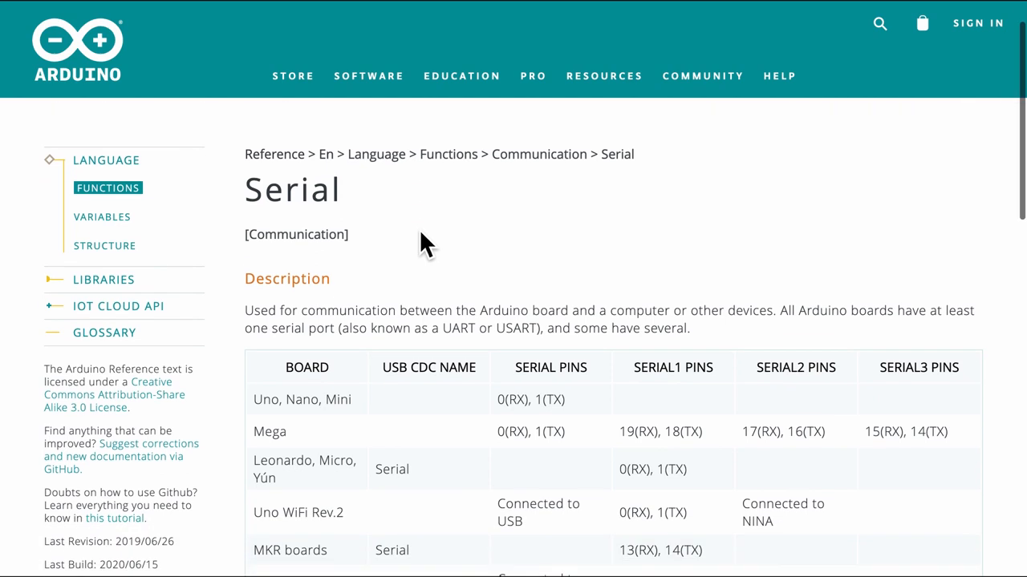
# - Switch from the Arduino I2C sketch to the gps-pa1010d-m0-i2c.ino sketch in Atom
pyautogui.scroll(-3)
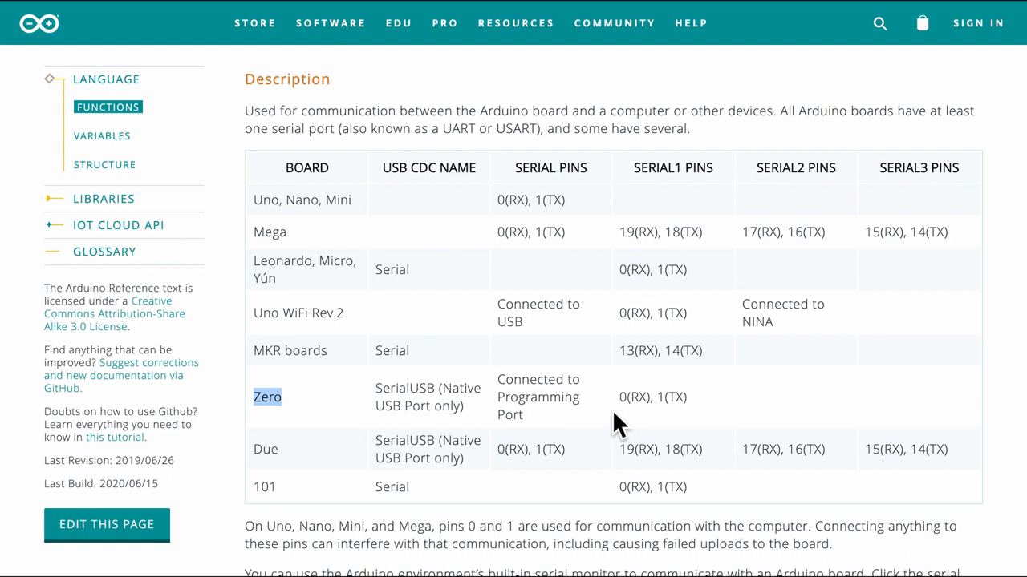
pyautogui.moveTo(420, 185)
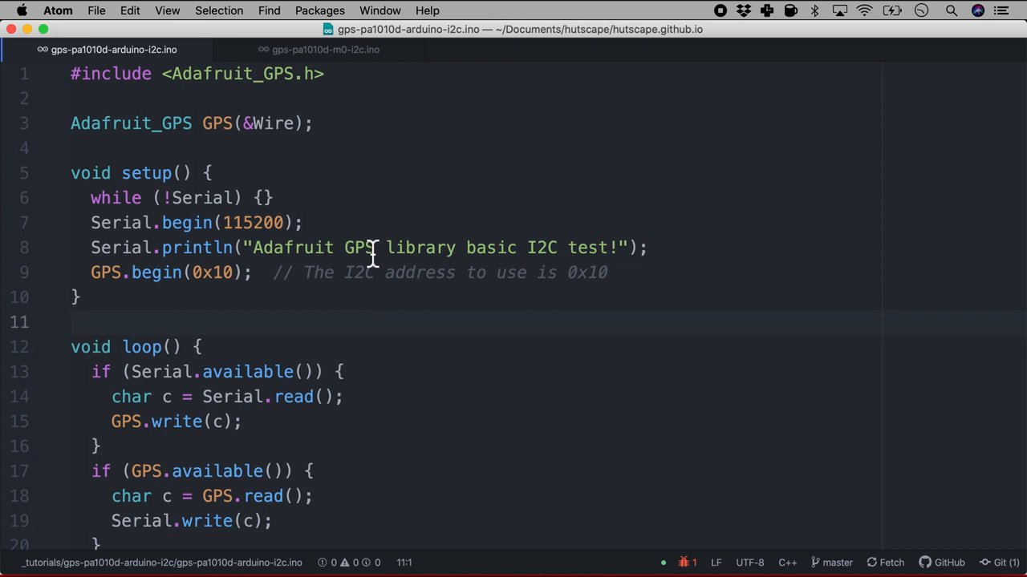
pyautogui.click(164, 221)
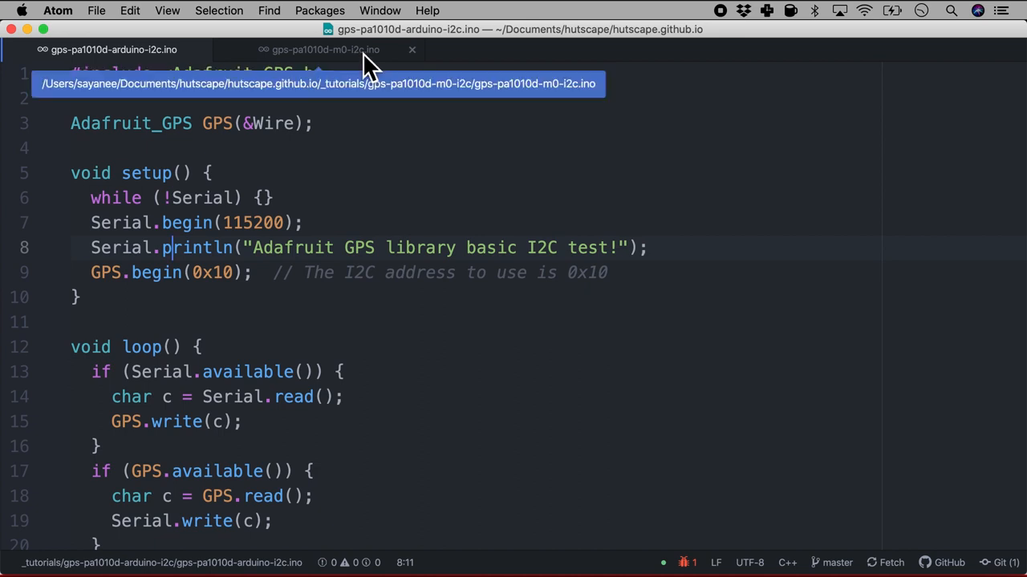
pyautogui.click(324, 48)
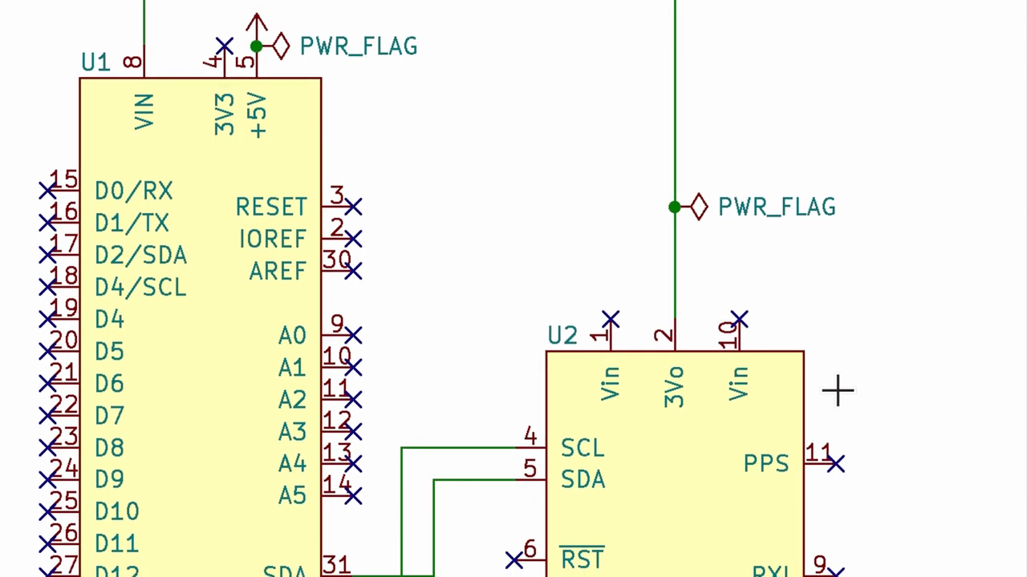
# - Run make in iTerm2 to compile and upload the sketch to the Arduino Zero
pyautogui.scroll(-3)
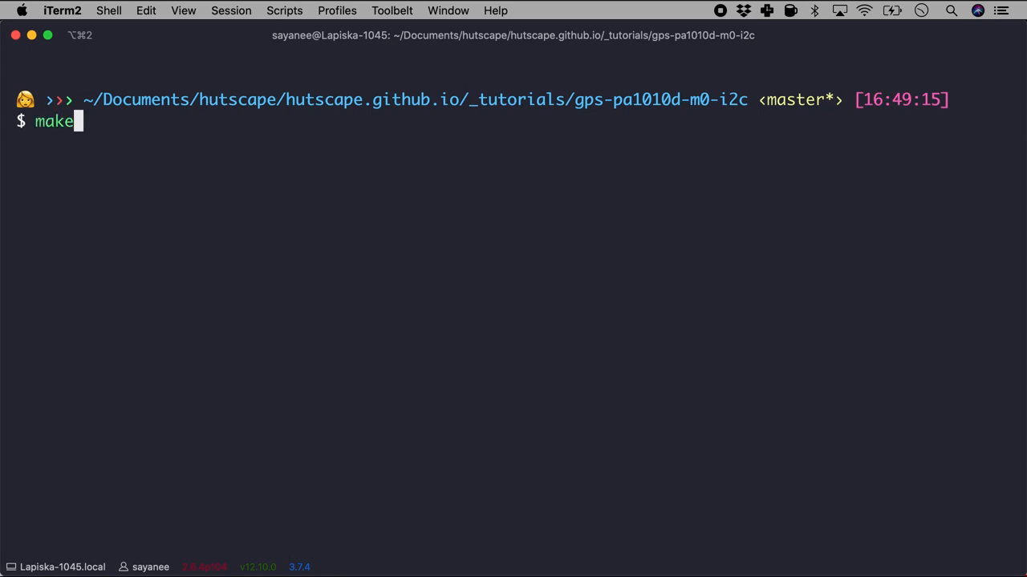
pyautogui.press('Return')
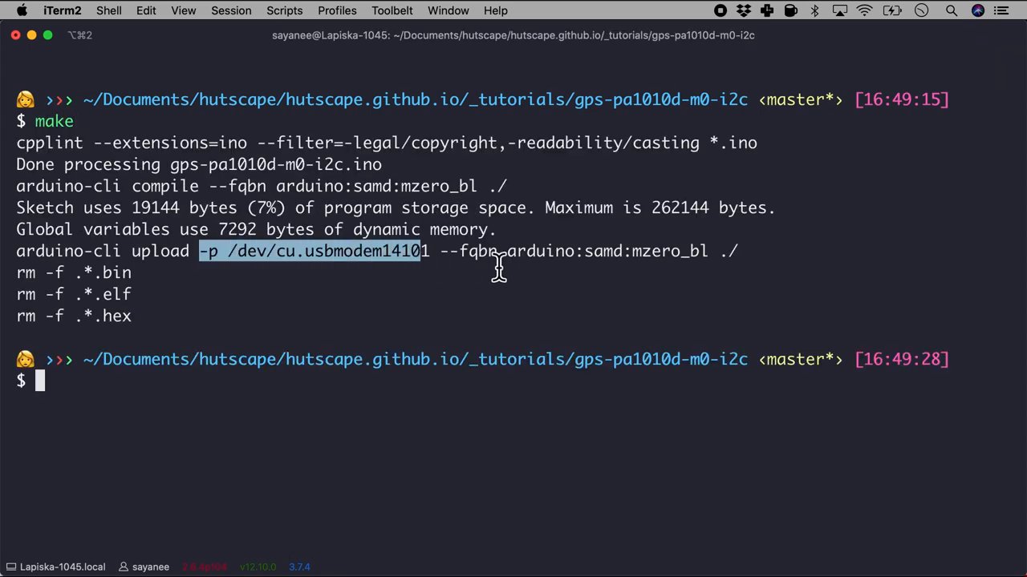